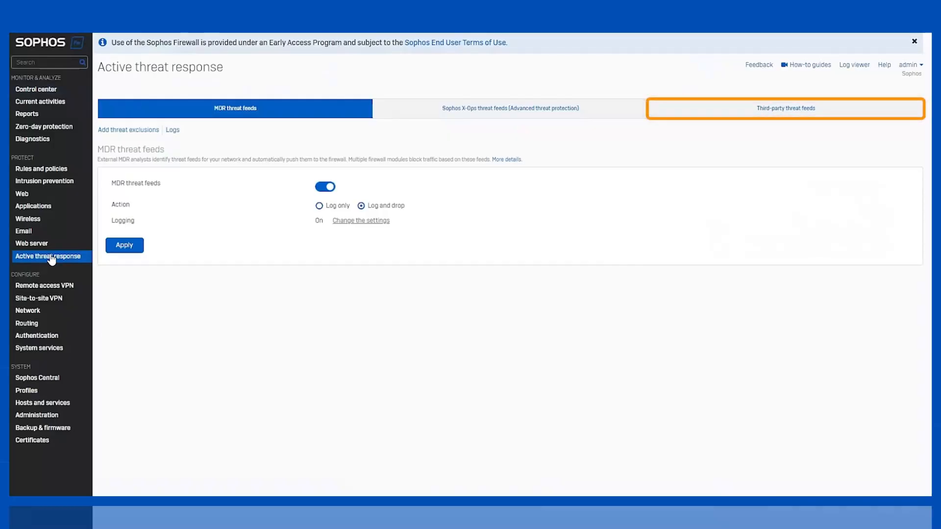
Step: Add blocking feed 'GreyNoiseFeed' with the GreyNoise tags API URL, test connection, and save
left_click(785, 107)
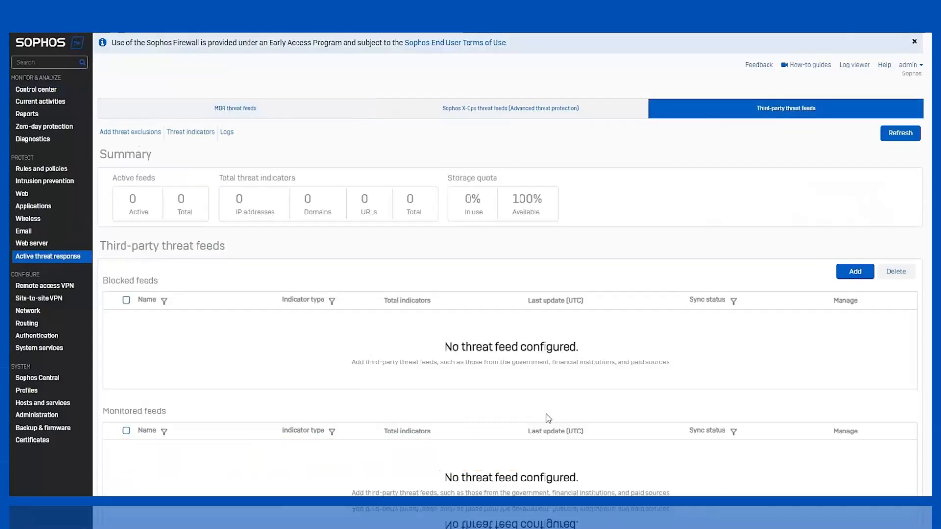
mouse_move(508, 195)
type("GreyN")
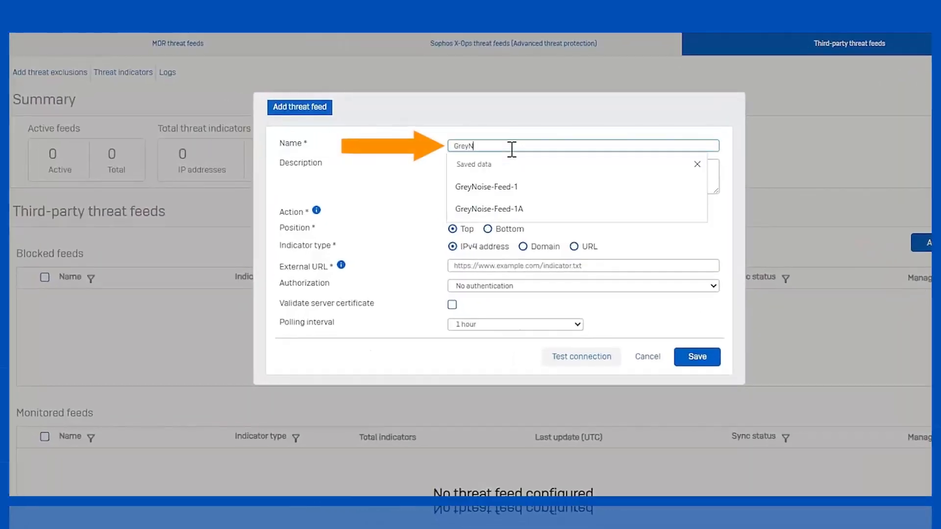
type("oiseFeed")
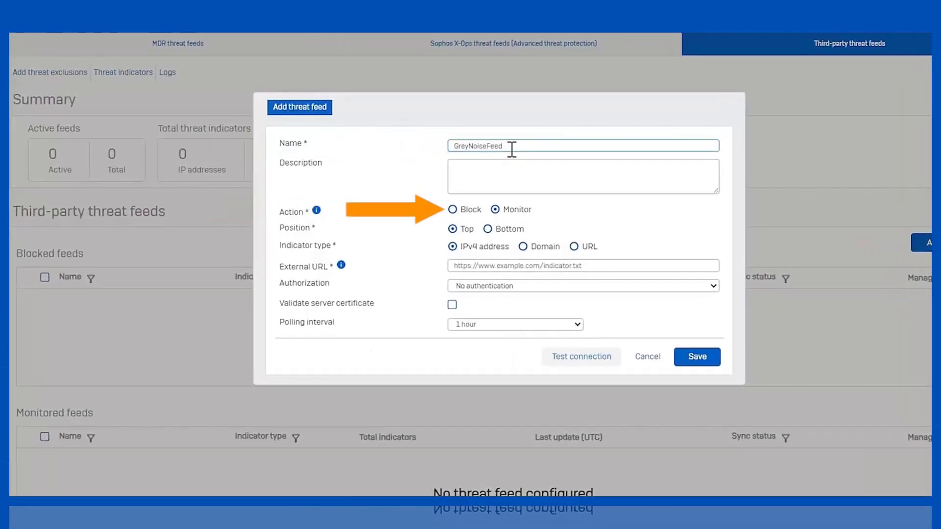
left_click(453, 210)
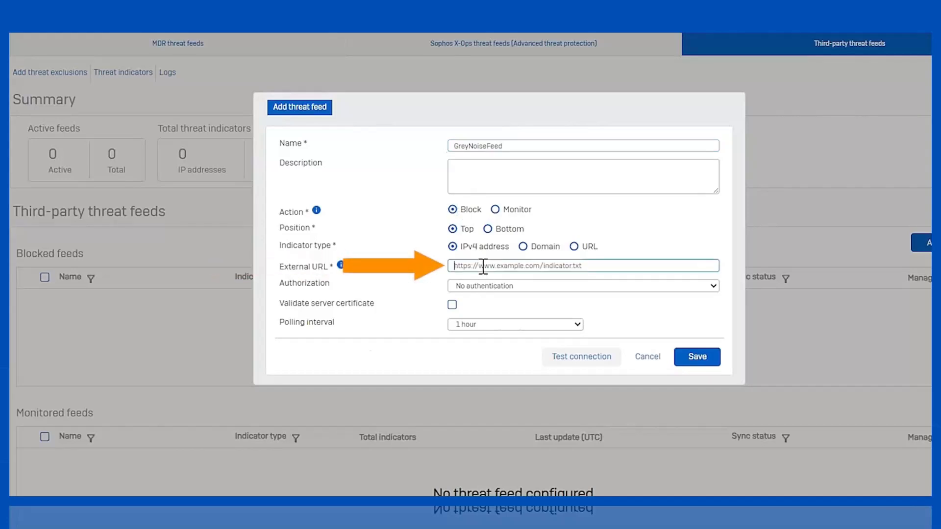
type("https://api.greynoise.io/v3/tags/cd552c86-71fb-4078-a77f-09a694fa20f0/ips?")
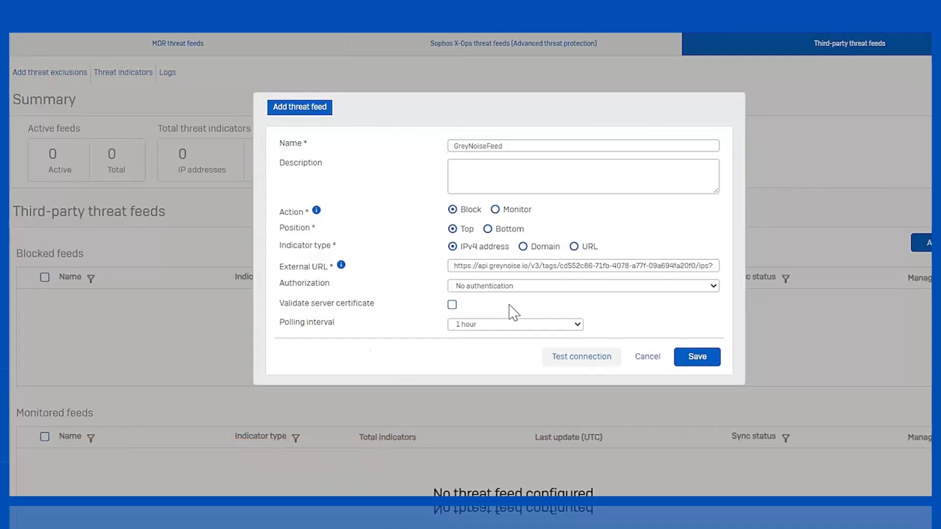
left_click(514, 324)
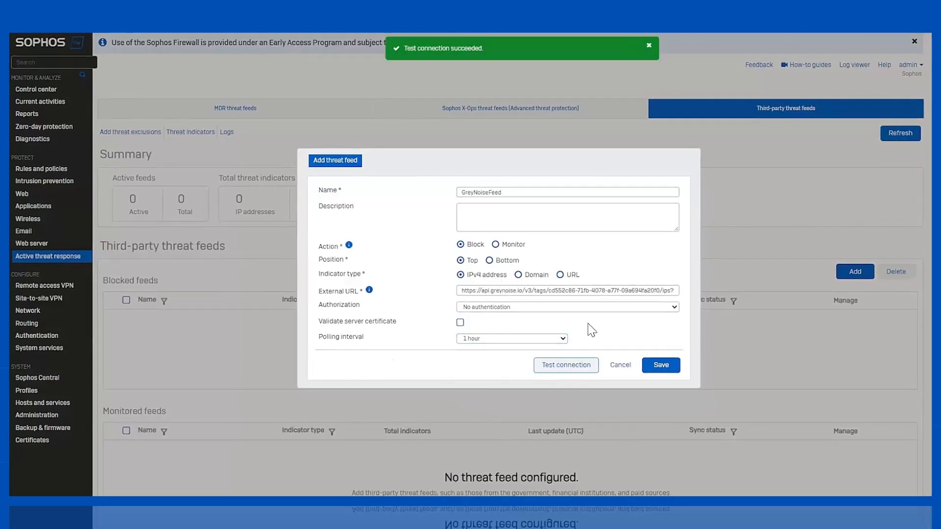
left_click(659, 364)
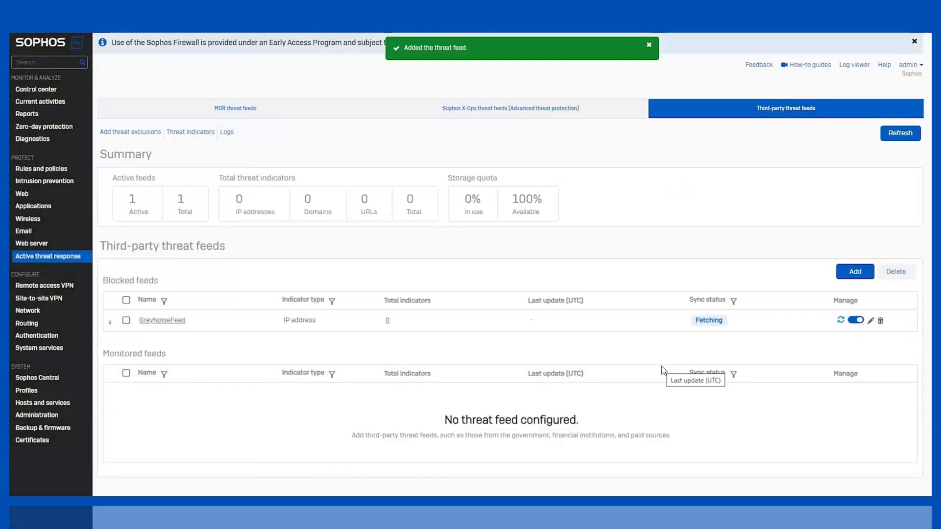
left_click(36, 89)
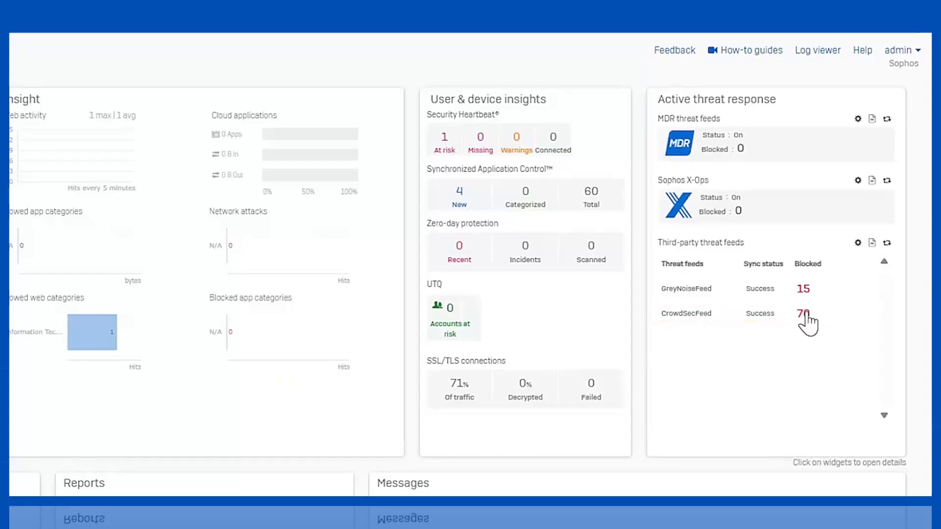
left_click(803, 313)
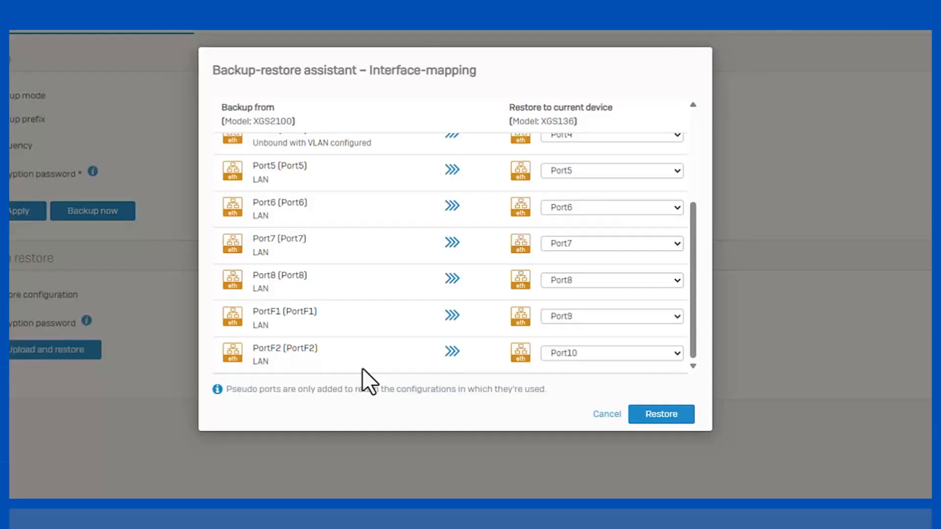
mouse_move(604, 337)
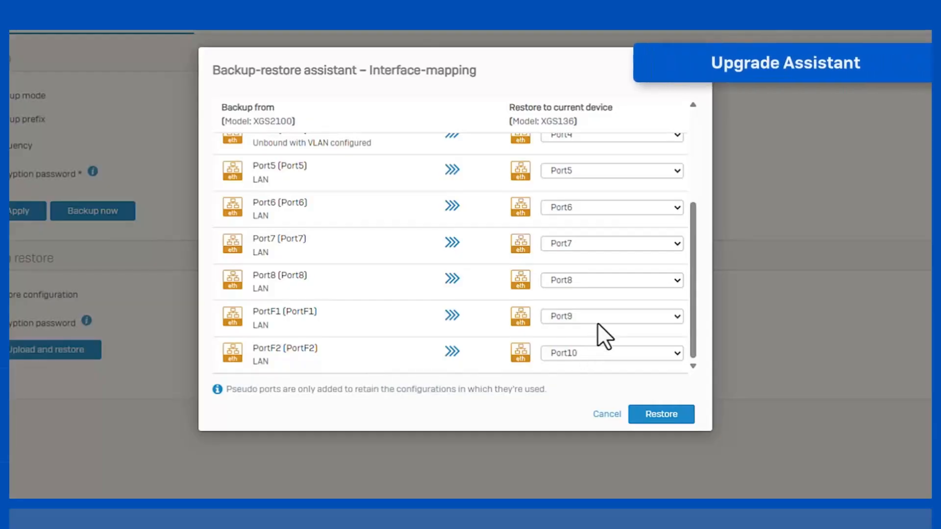
Step: Set both PortF1 and Port4 mappings to 'Don't map. Creates Pseudo port.'
left_click(611, 316)
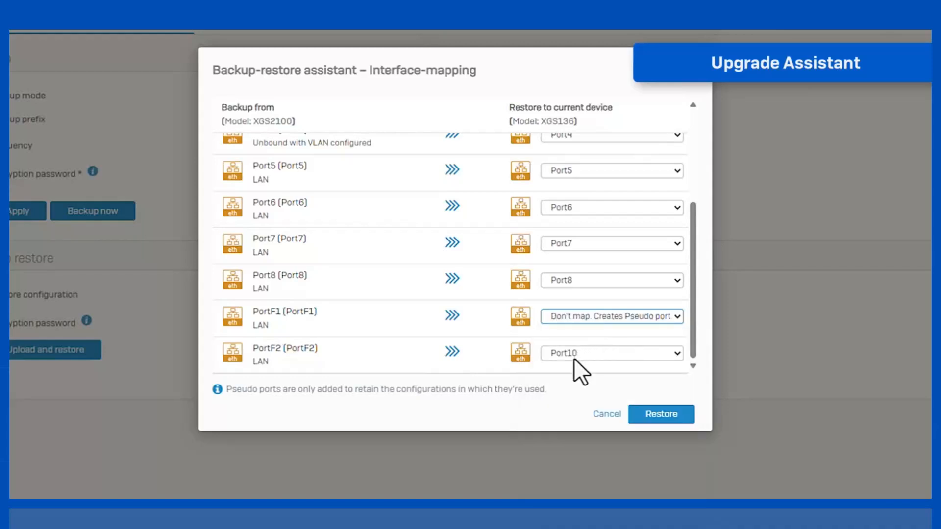
scroll("up", 3)
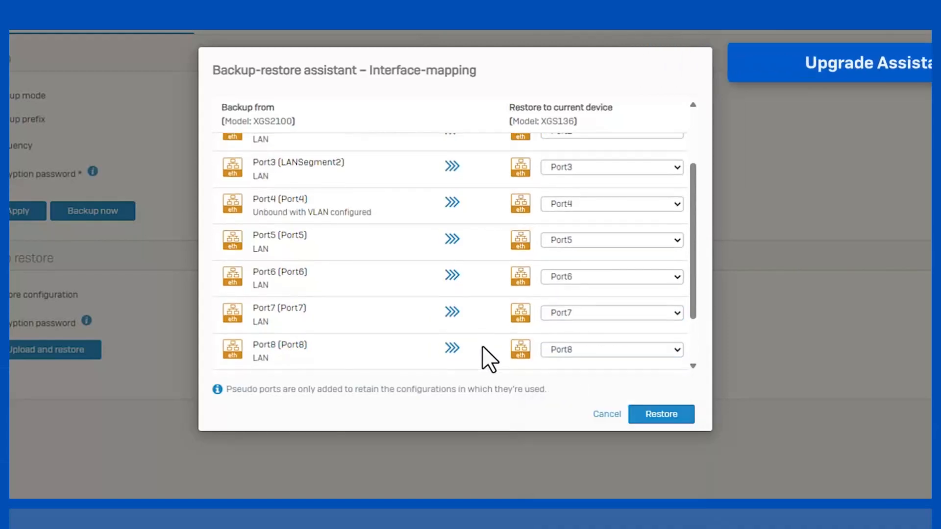
mouse_move(594, 222)
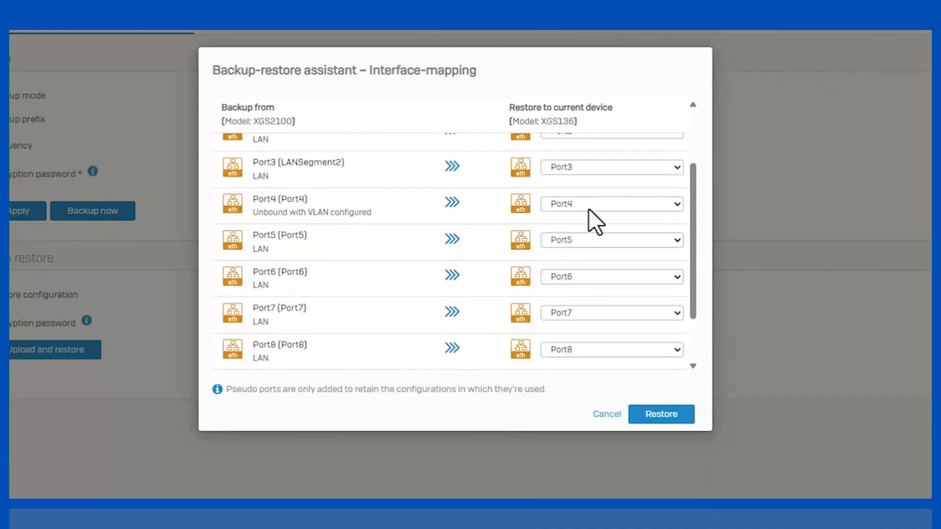
left_click(610, 203)
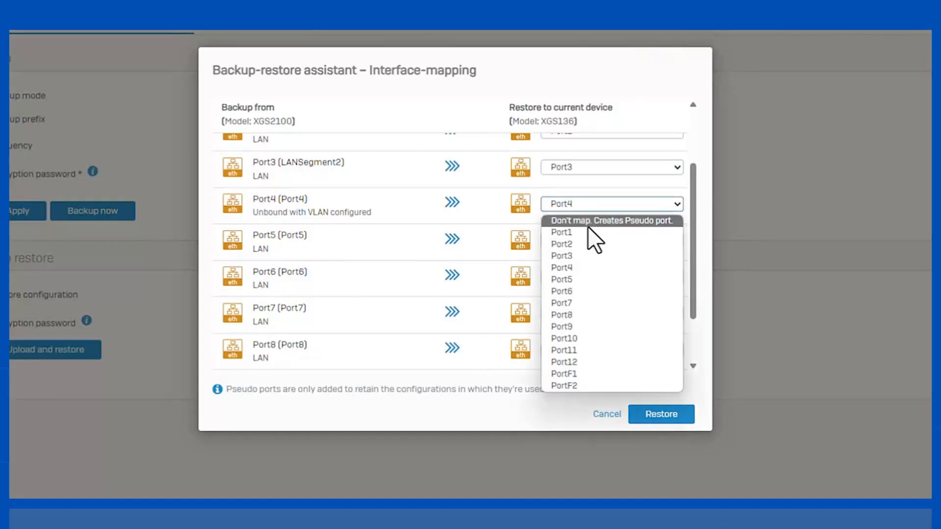
left_click(612, 221)
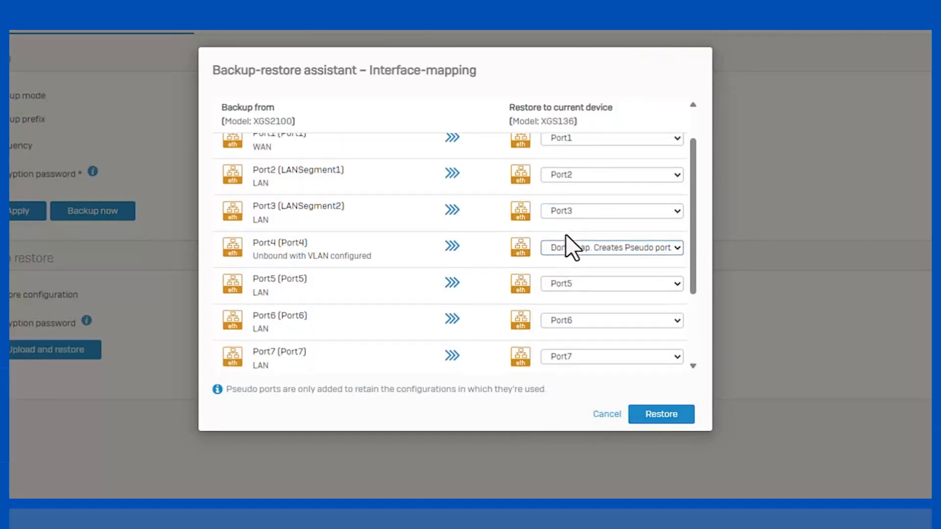
scroll("up", 3)
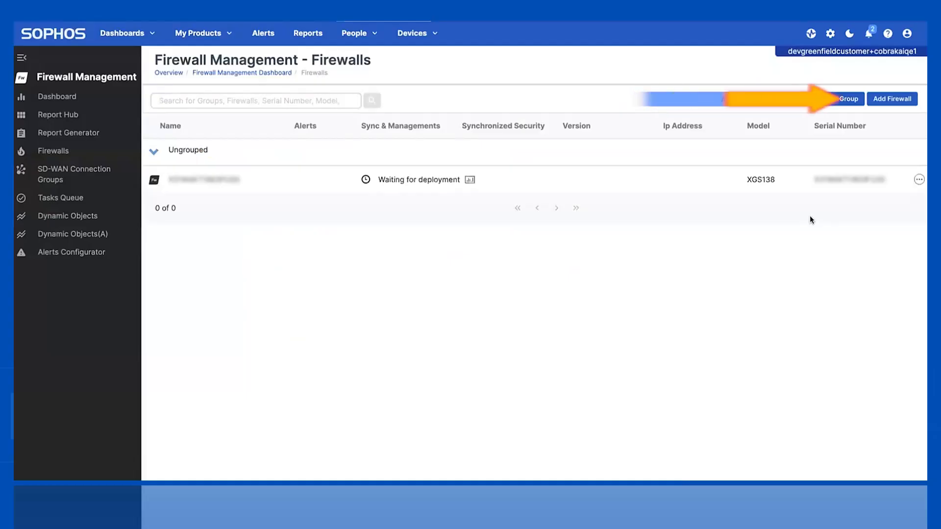
Step: Start zero-touch setup for a new firewall in Sophos Central and submit its serial number
left_click(892, 98)
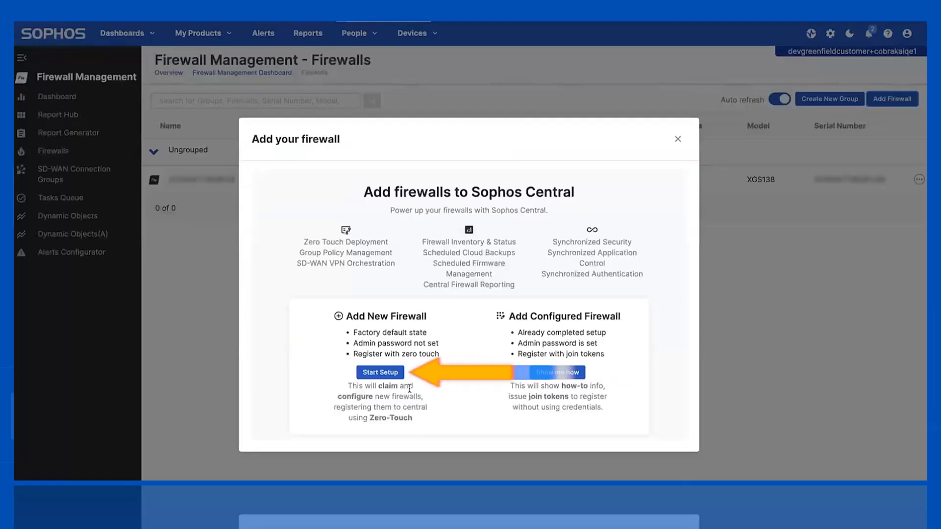
left_click(380, 372)
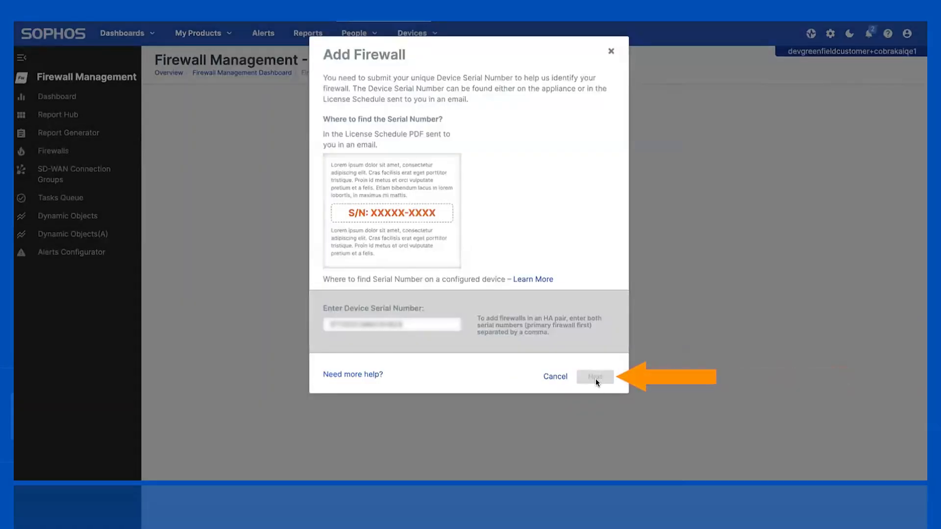
left_click(594, 377)
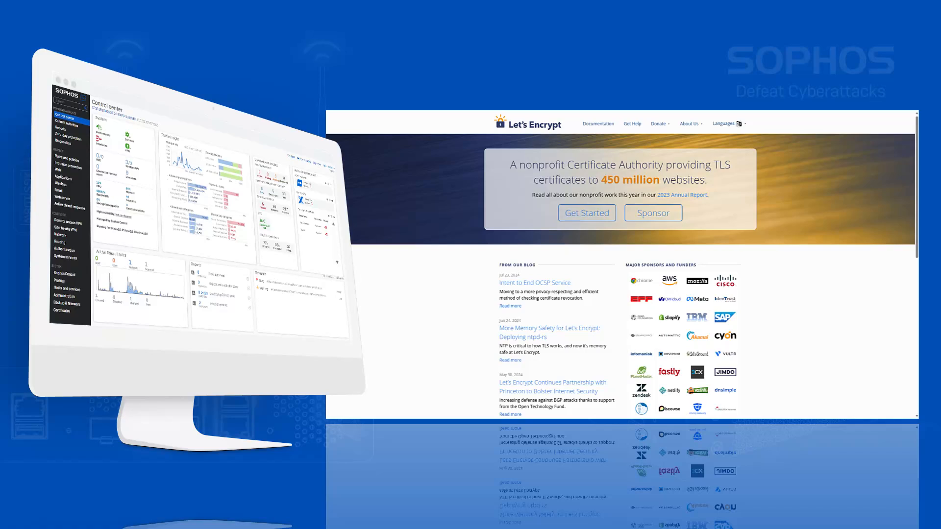
Step: View the Let's Encrypt certificate under Certificates, then go to the Network interfaces list
left_click(61, 311)
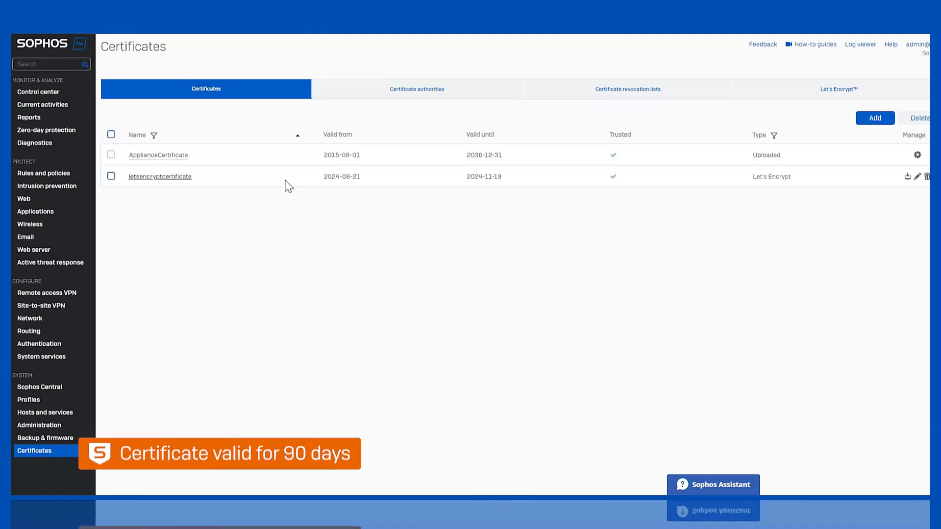
left_click(30, 315)
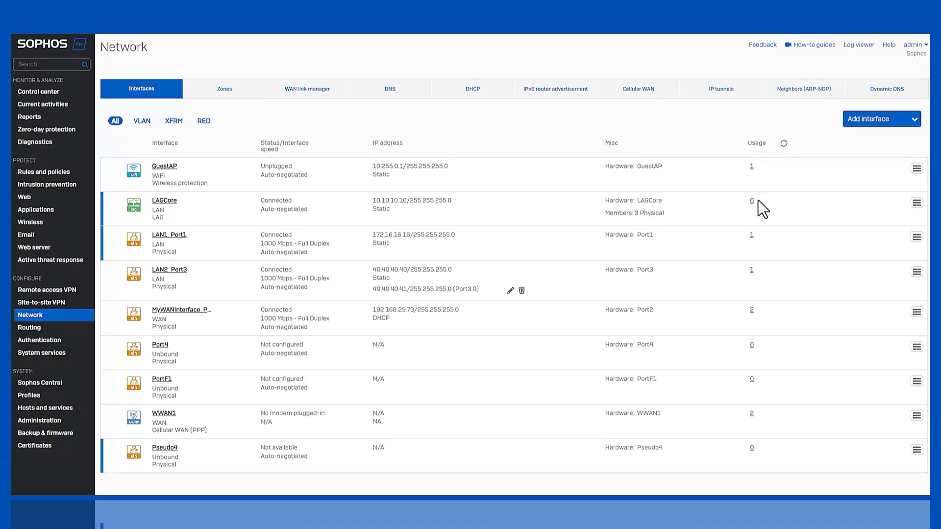
Step: Follow LAN1_Port1 usage to Default_DHCP_Server and list its available interfaces
left_click(751, 234)
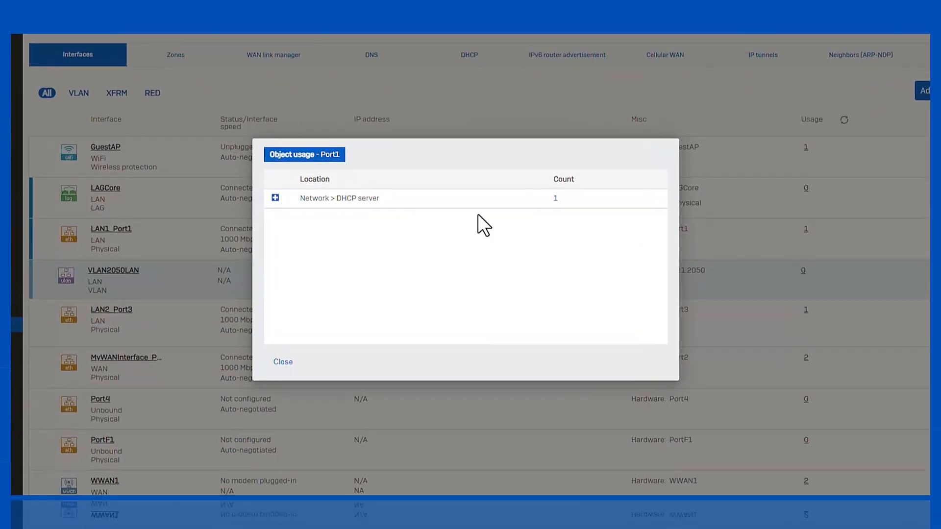
left_click(275, 198)
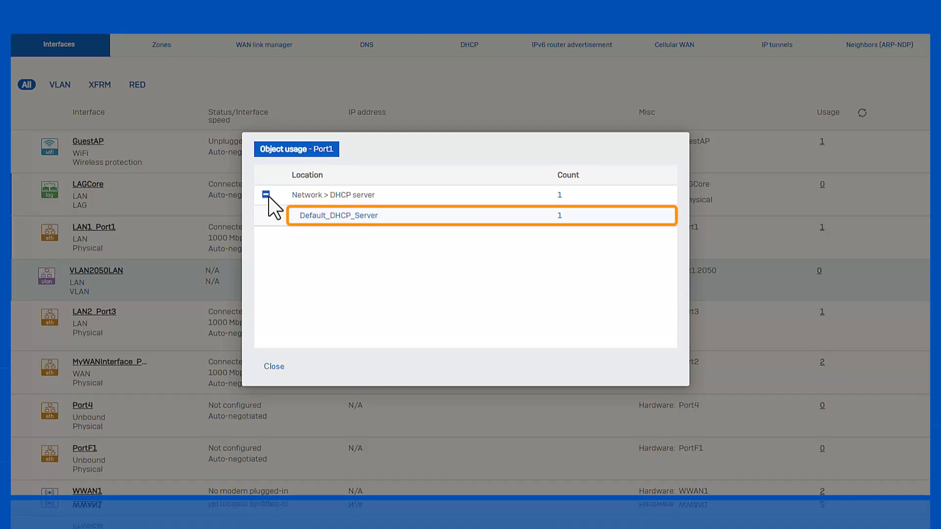
left_click(337, 214)
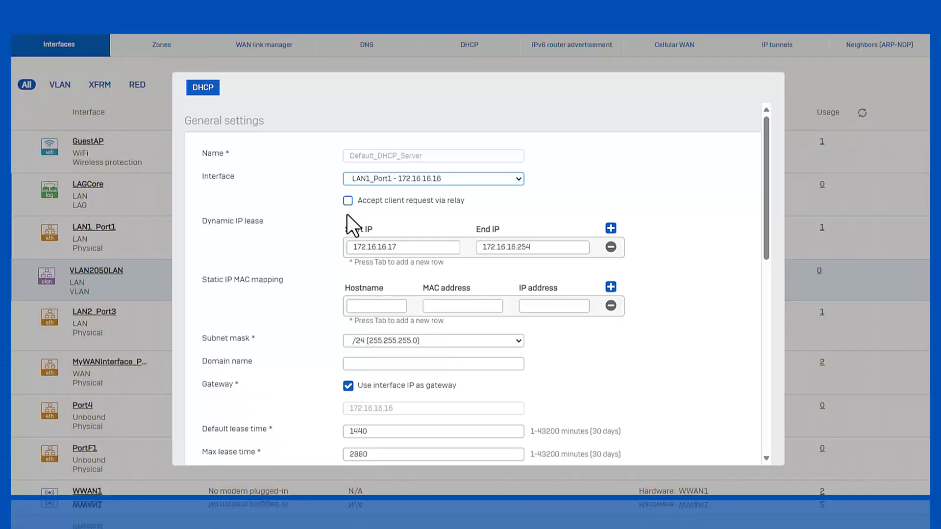
left_click(433, 178)
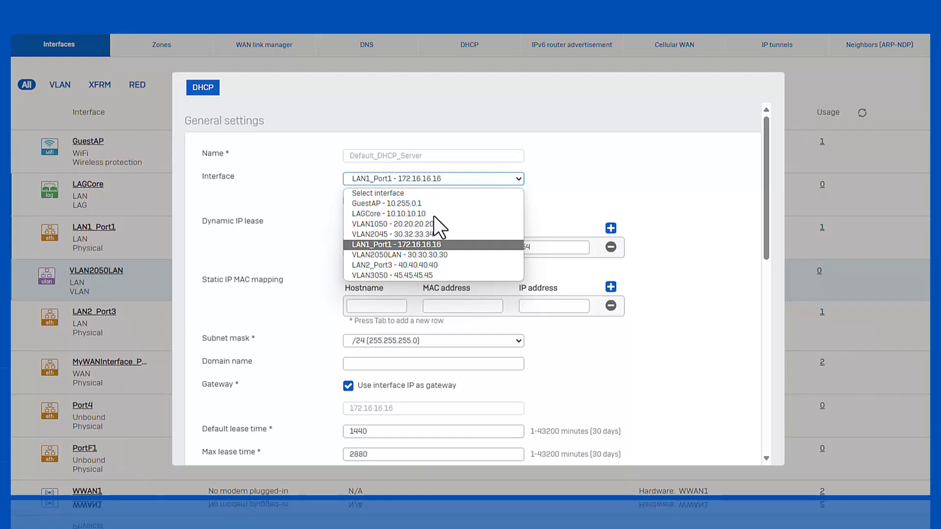